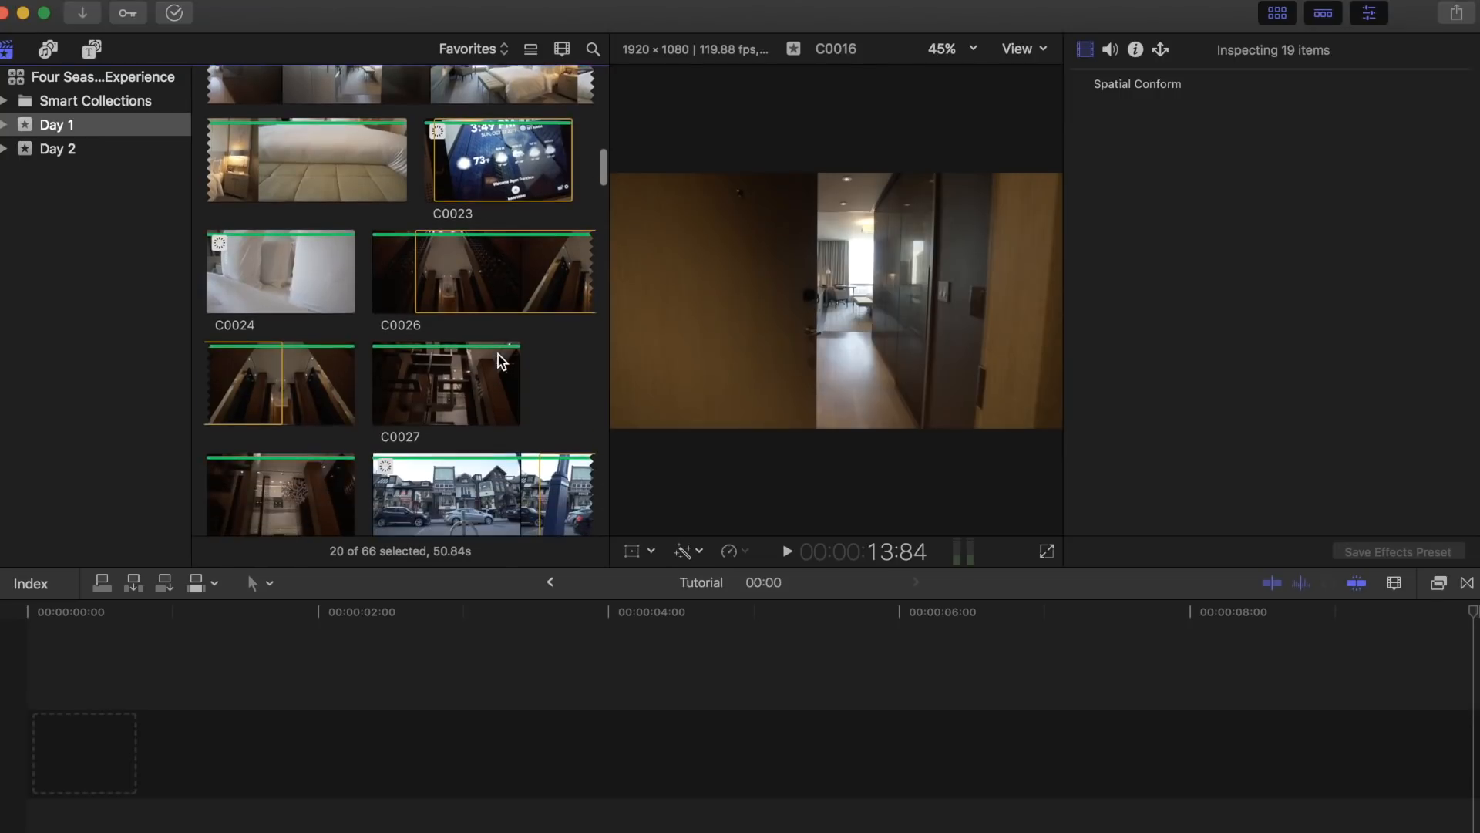
- Scroll the browser to locate the C0026 hotel lobby clip
scroll("down", 3)
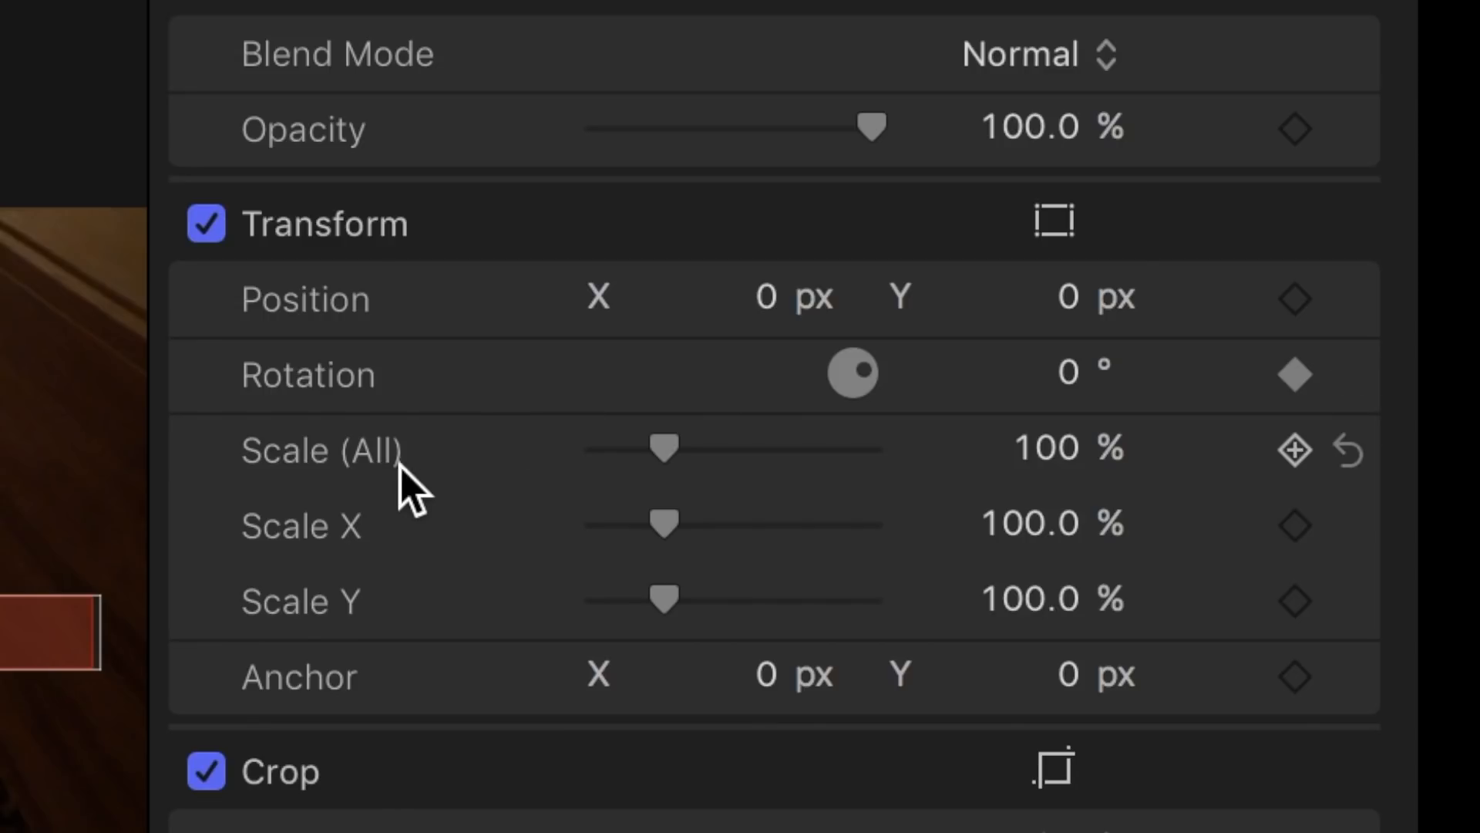
mouse_move(1311, 477)
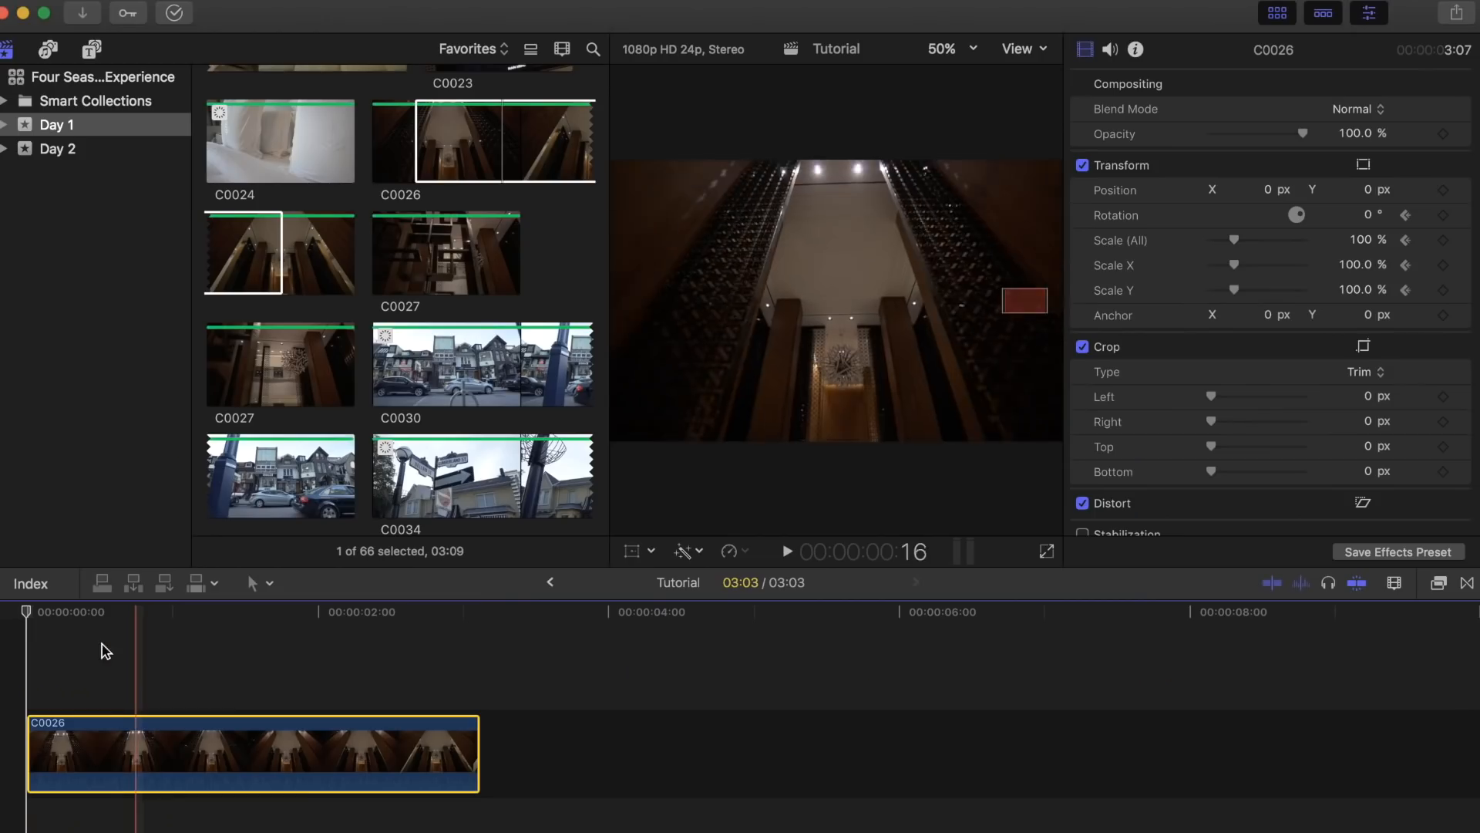
- Move the playhead to the final frame of clip C0026
left_click(415, 611)
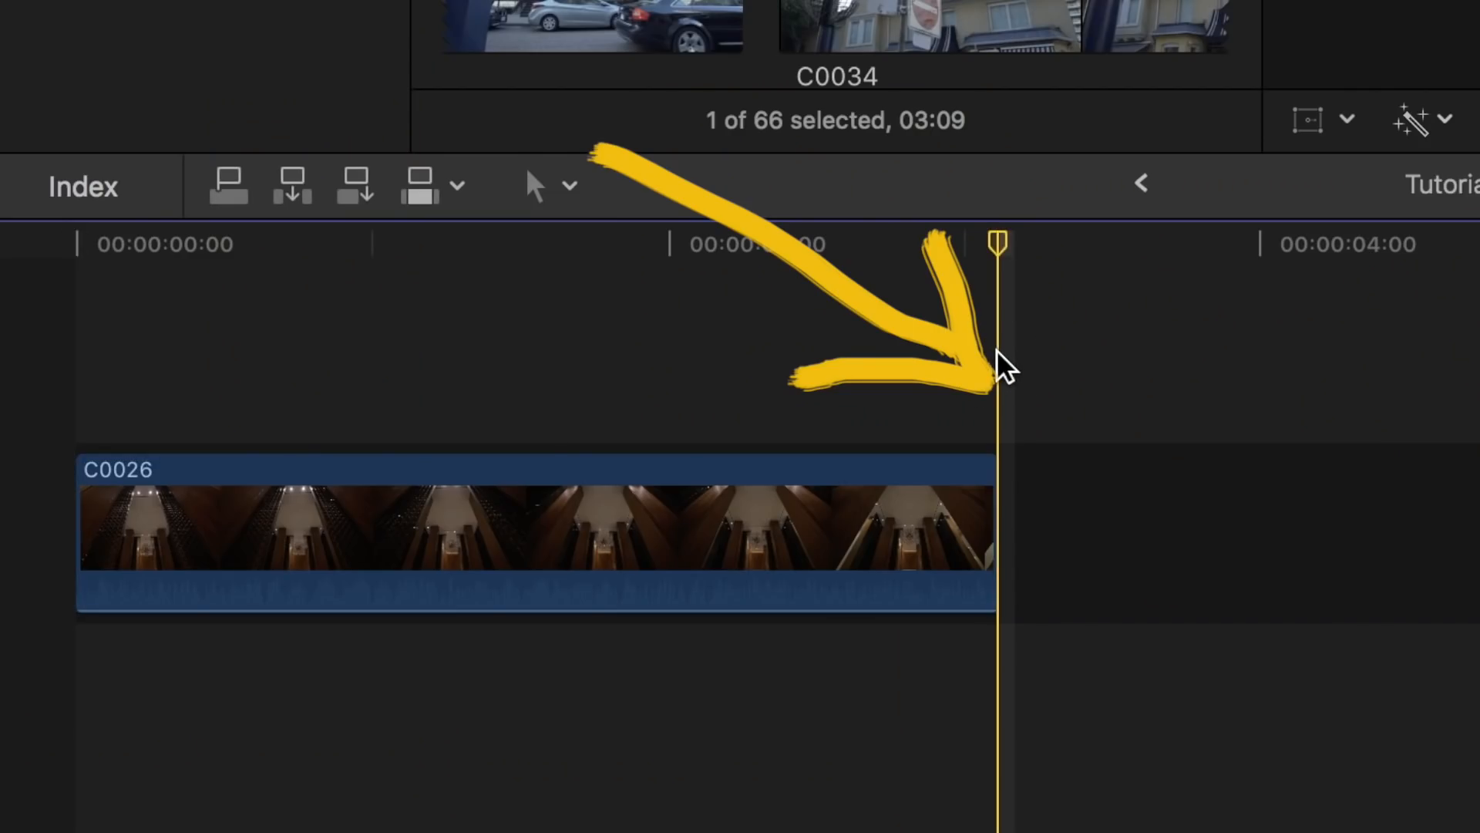
left_click(534, 529)
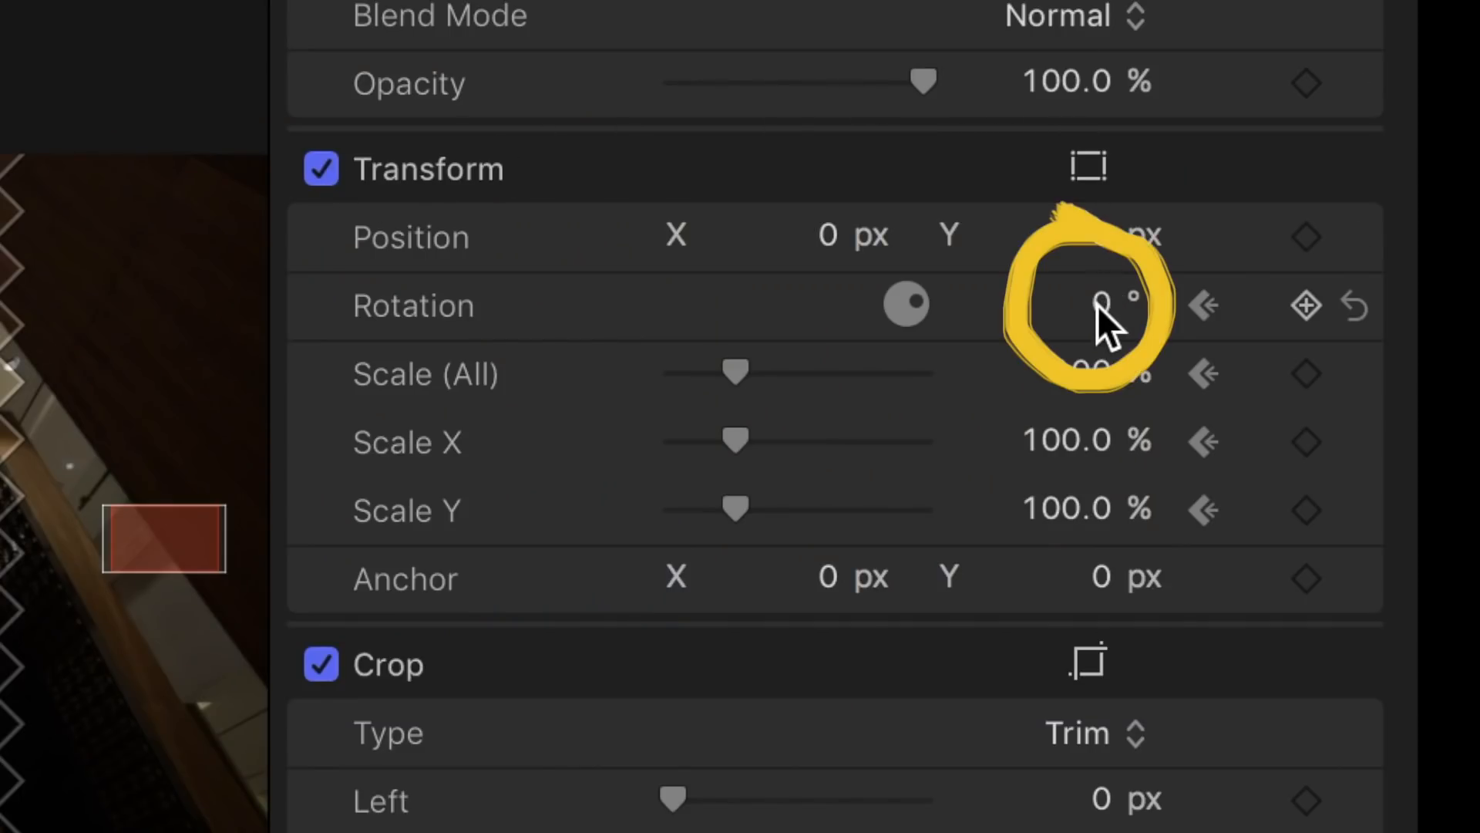
- Set the Inspector rotation to -8.0 degrees at the clip end
left_click(1086, 304)
type("-5")
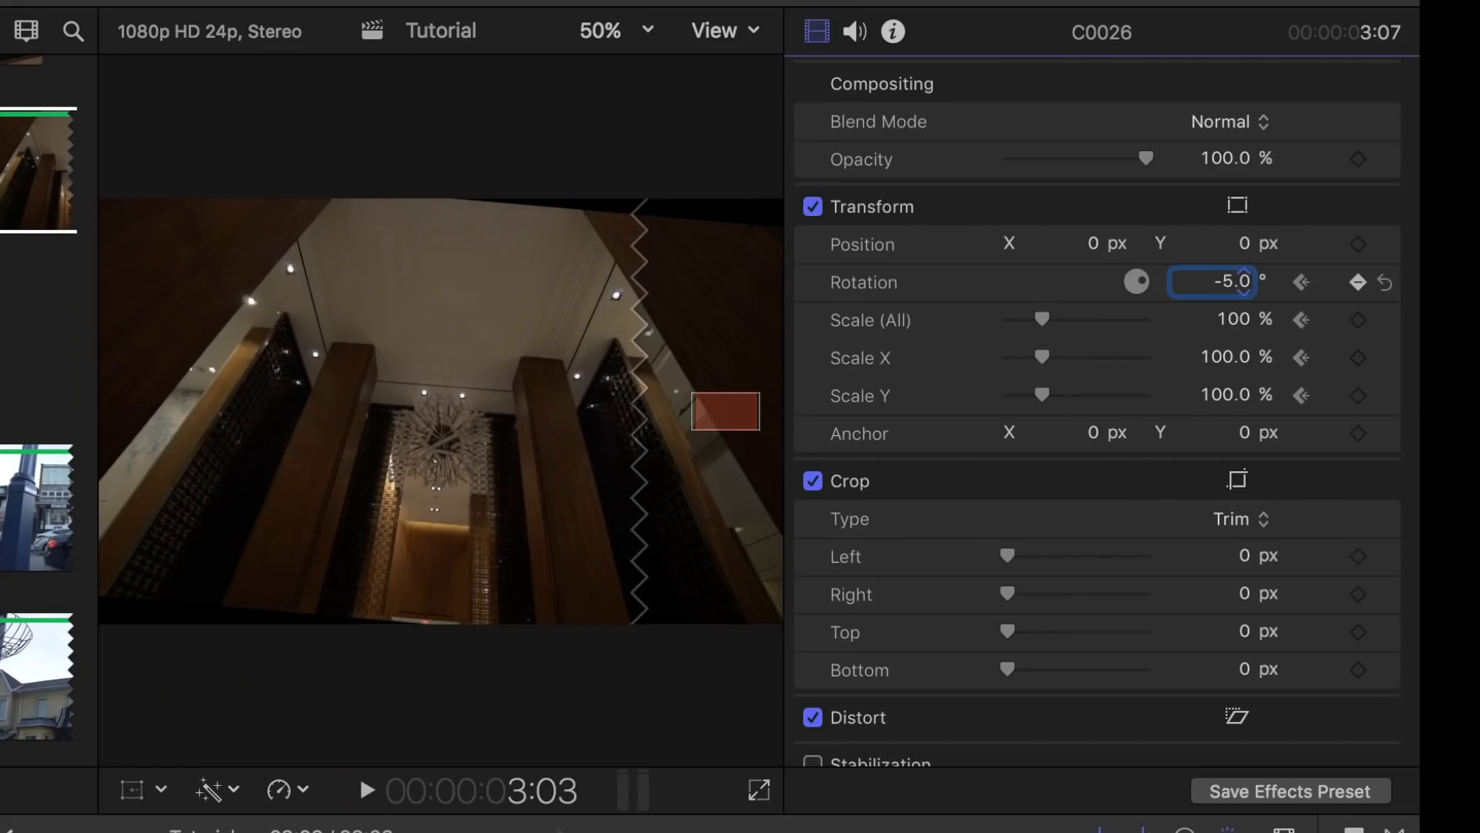
type("-8.0")
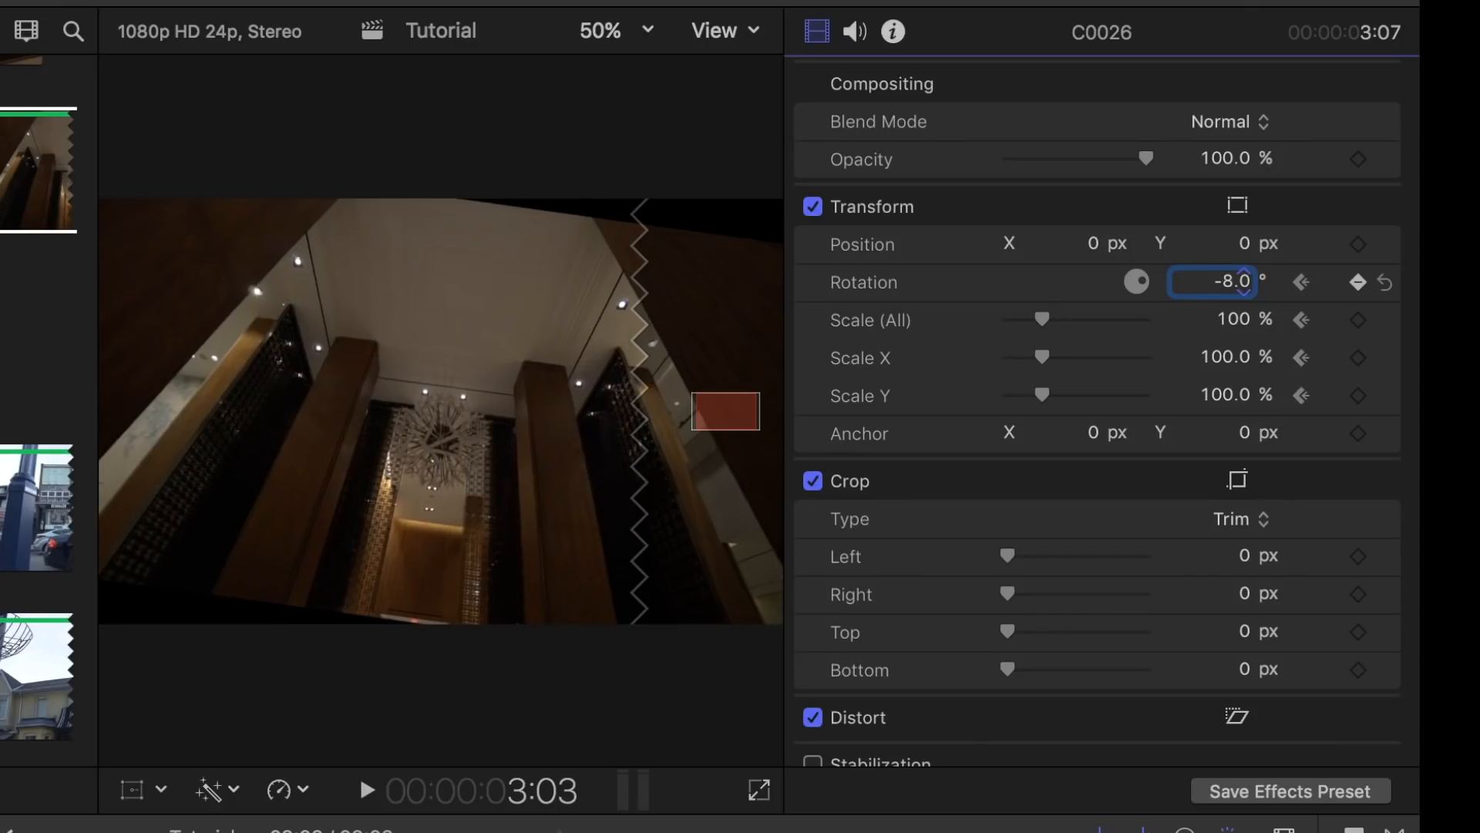